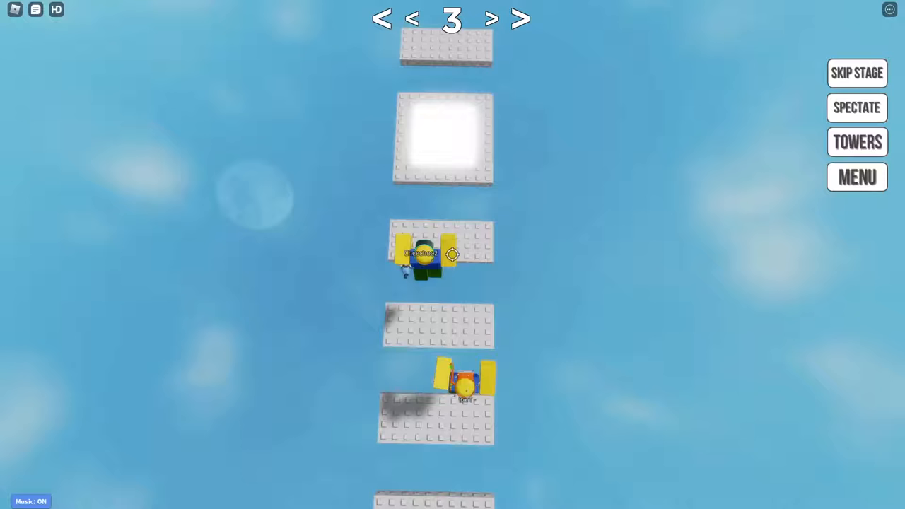
Advance the avatar across the glowing checkpoint pad to reach stage 4 on the floating platforms.
{"action": "left_click", "coordinate": [492, 18]}
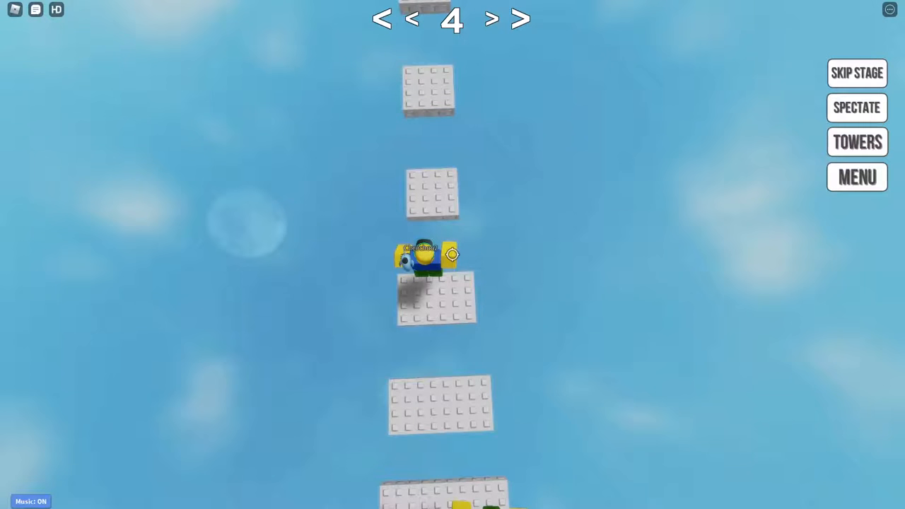